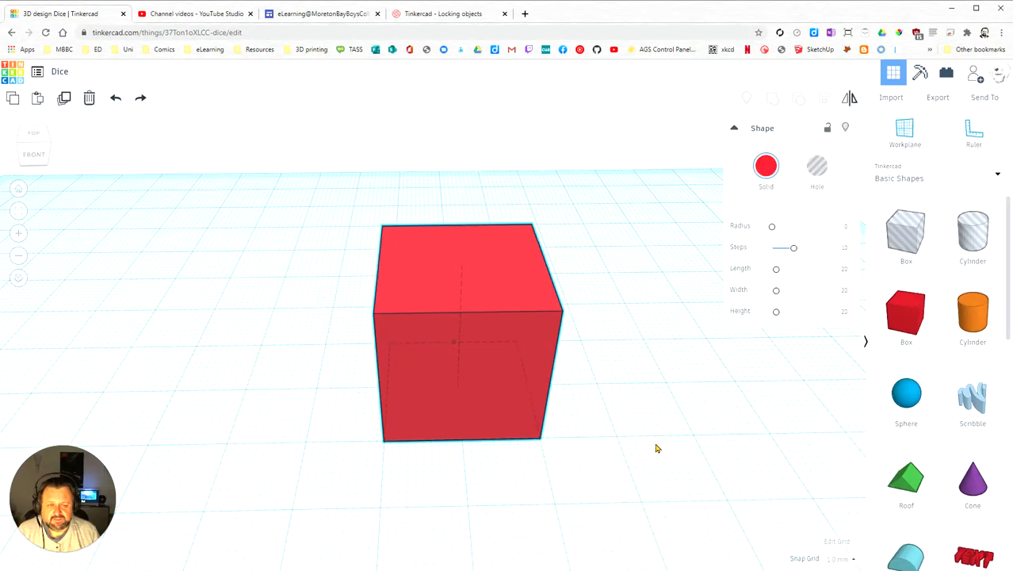
- Select the red 20 mm box on the workplane to show its Shape settings
left_click(462, 333)
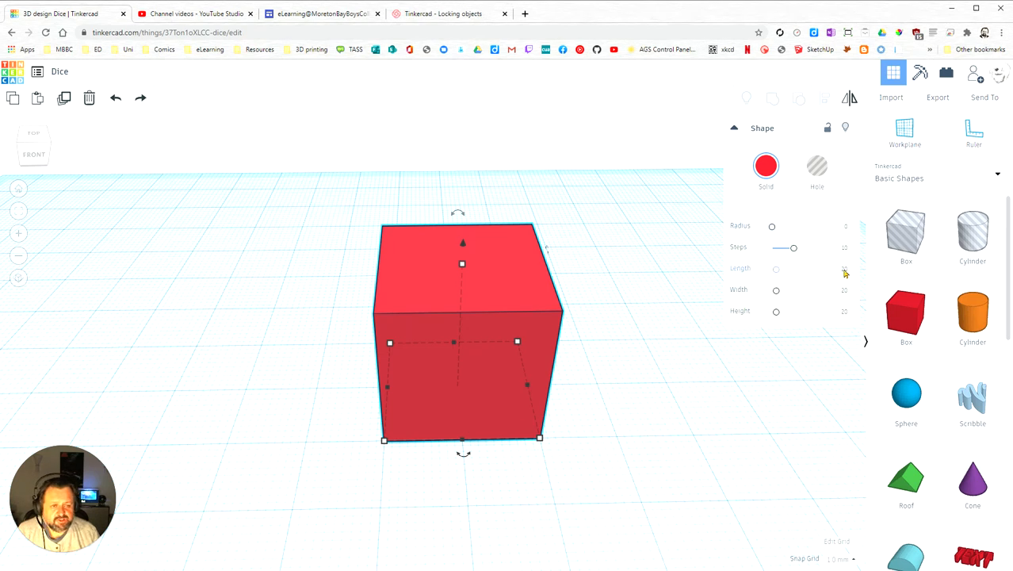
left_click(837, 271)
type("30")
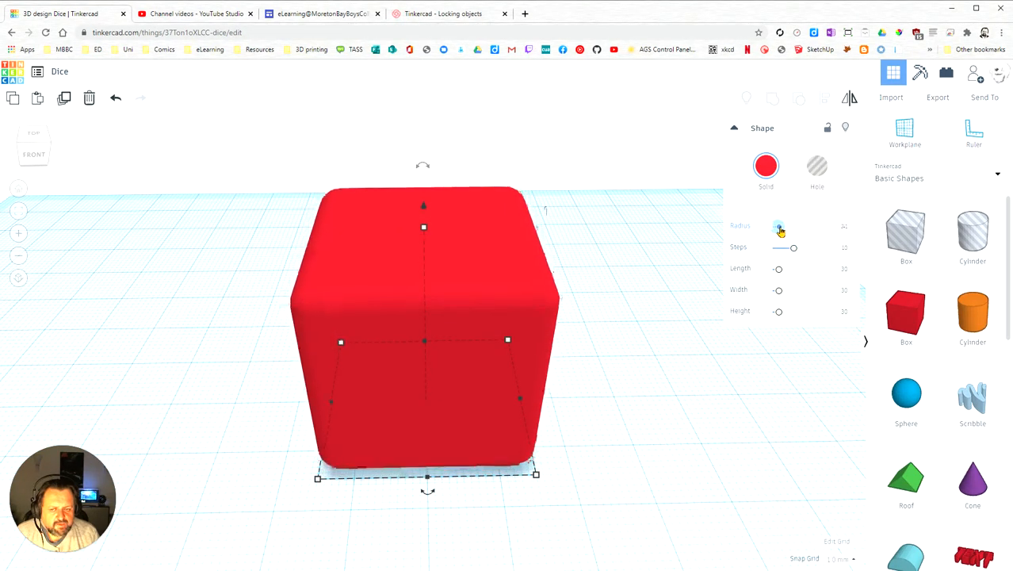
- Vary the edge radius from slightly rounded to a full sphere, then back to a subtle radius
left_click_drag(779, 227, 781, 227)
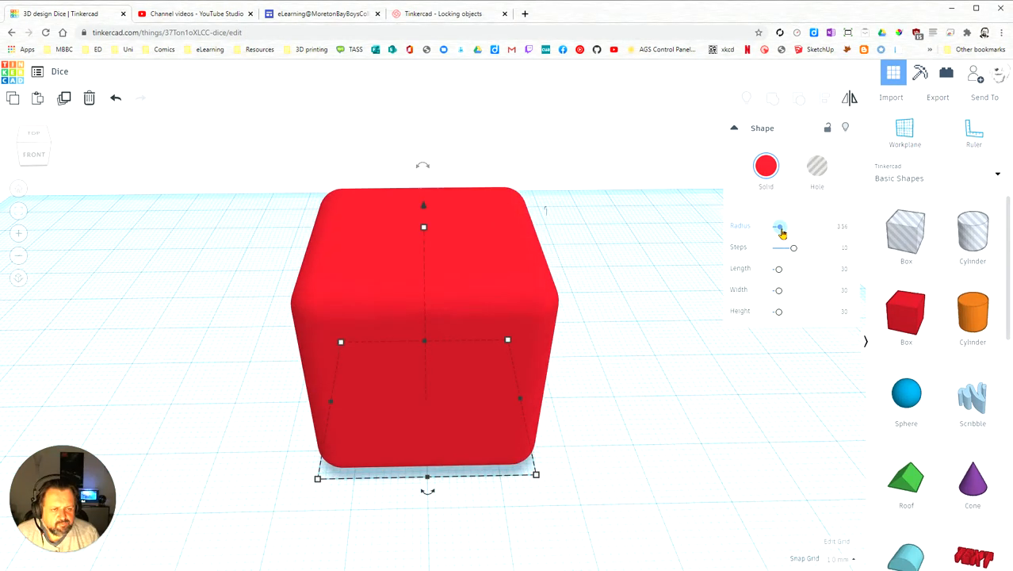
left_click_drag(781, 227, 819, 228)
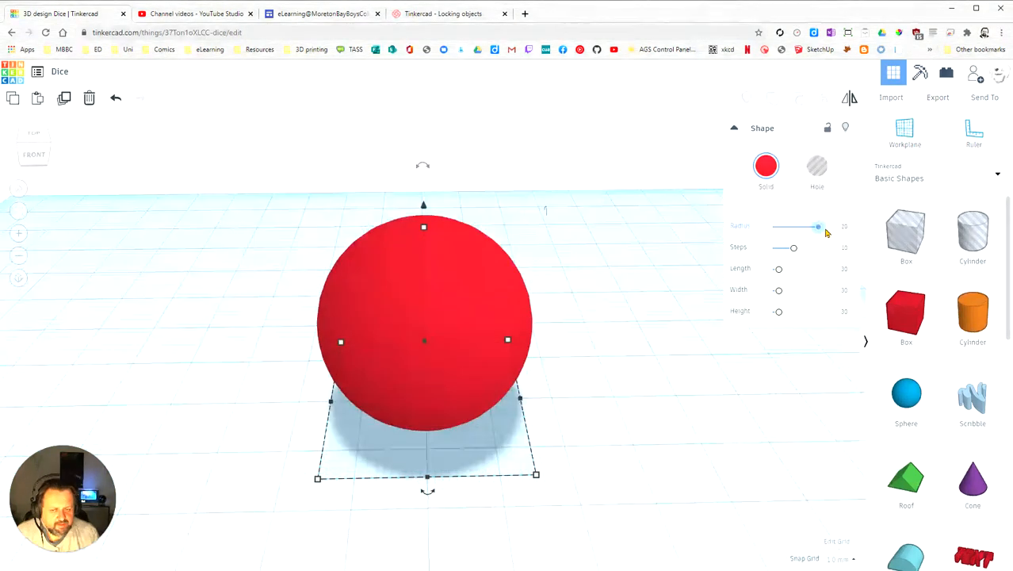
left_click_drag(818, 227, 836, 228)
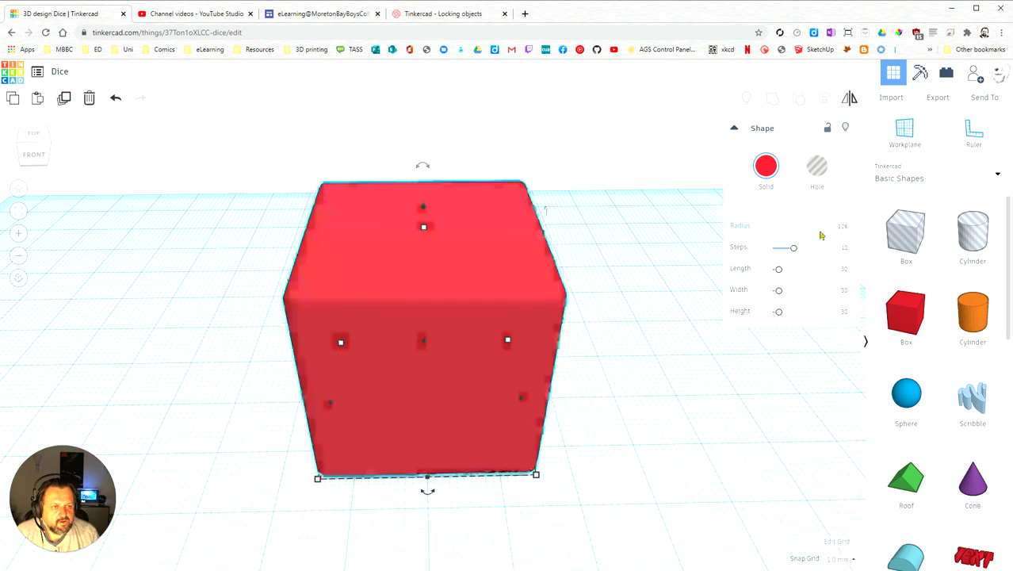
left_click(838, 228)
type("2")
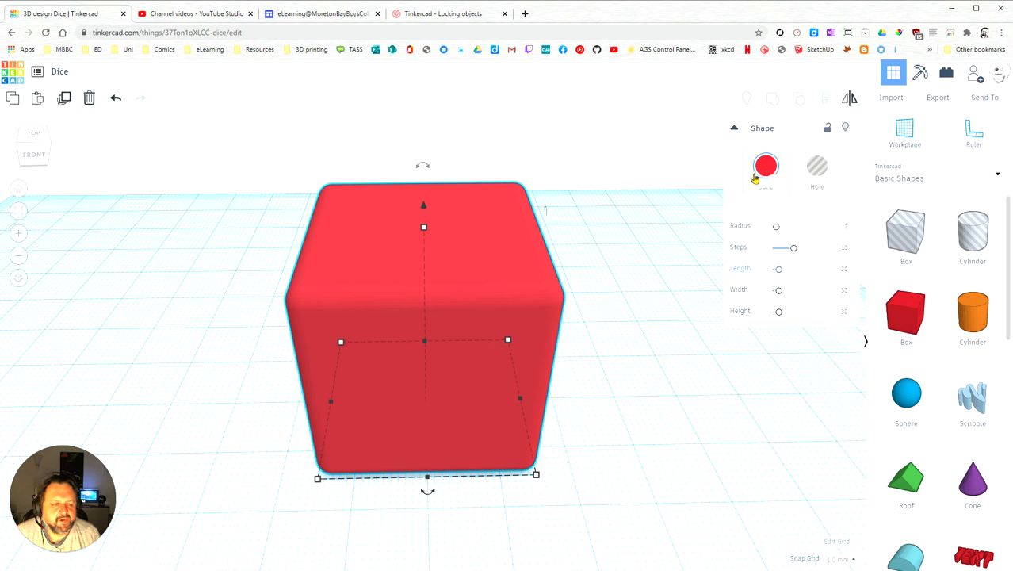
- Open the Solid color choices to switch the cube from red to blue
left_click(766, 166)
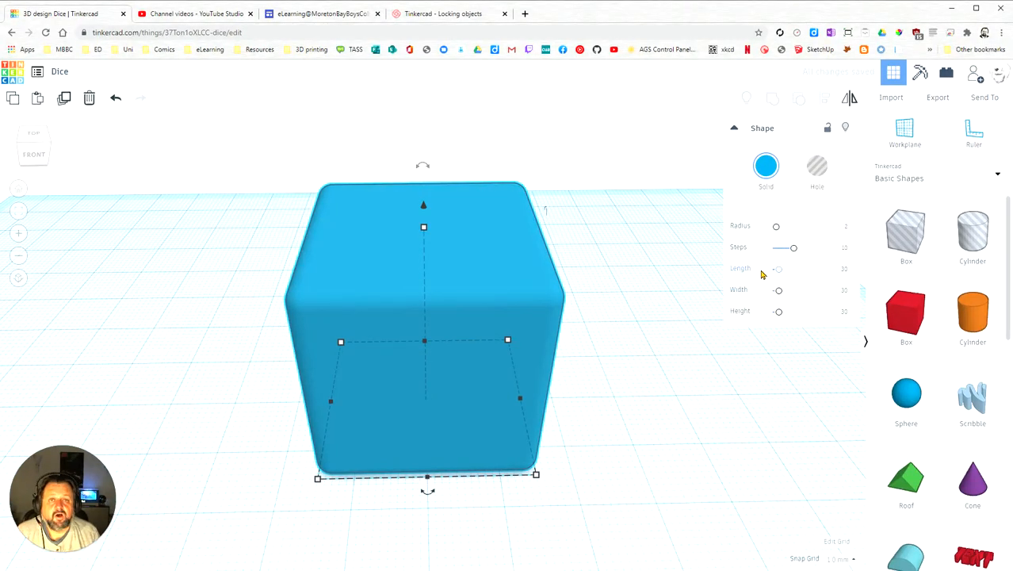
mouse_move(694, 451)
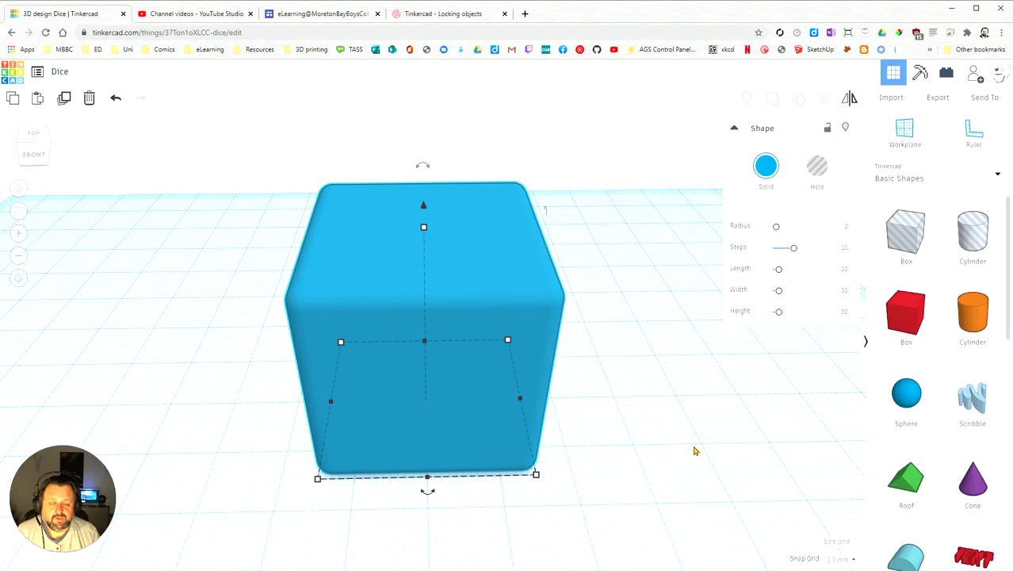
mouse_move(591, 376)
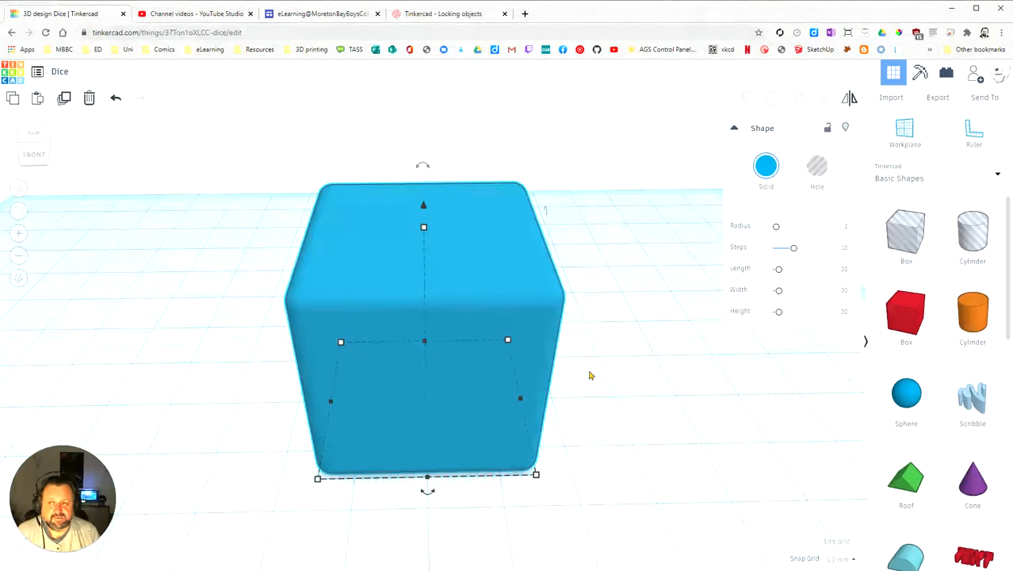